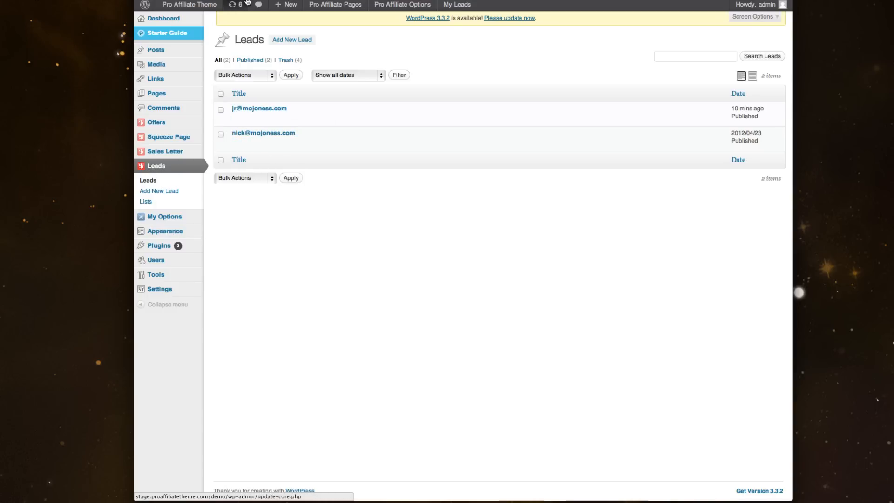
# Step: Open the Leads > Lists page showing the Default and My Opt-In lists
pyautogui.click(146, 201)
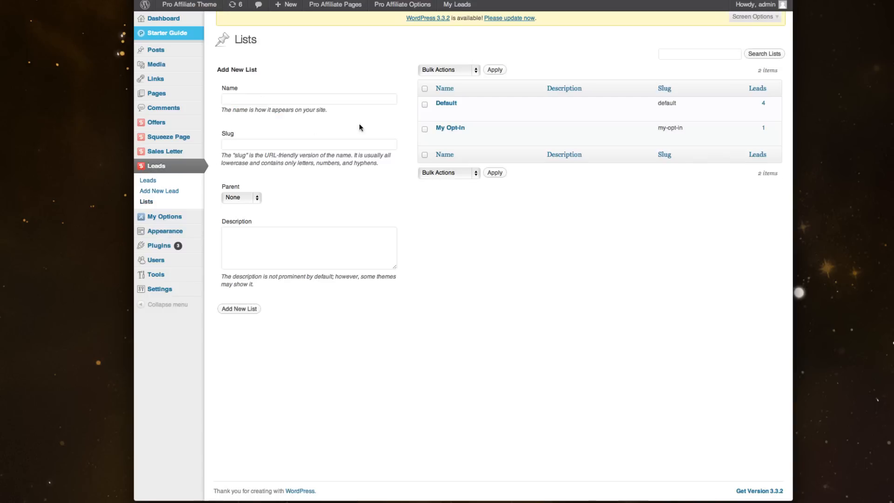
pyautogui.moveTo(456, 108)
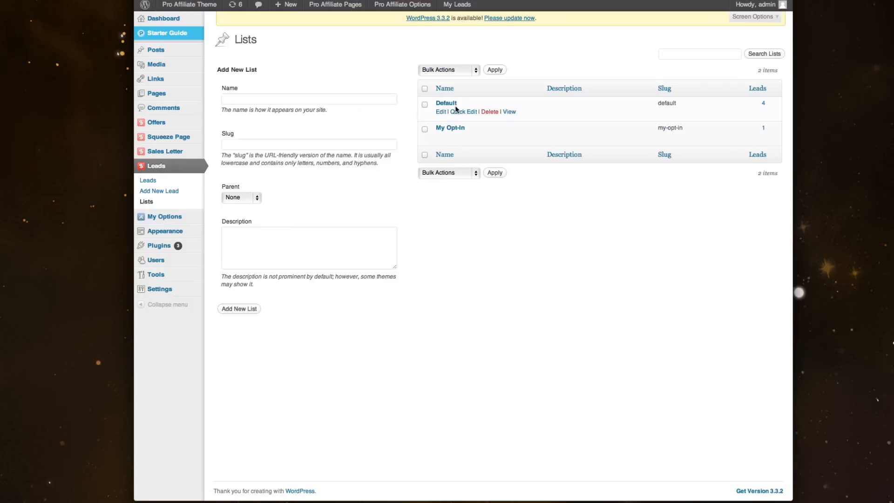
pyautogui.moveTo(468, 130)
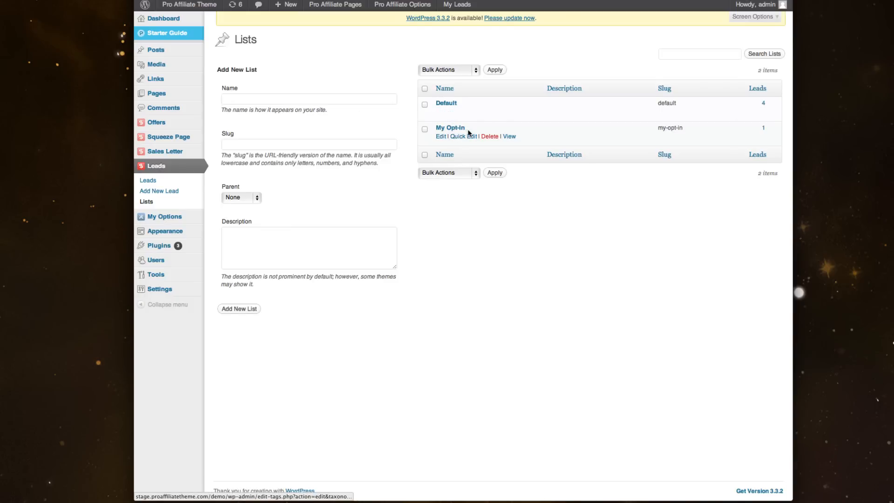
pyautogui.moveTo(714, 132)
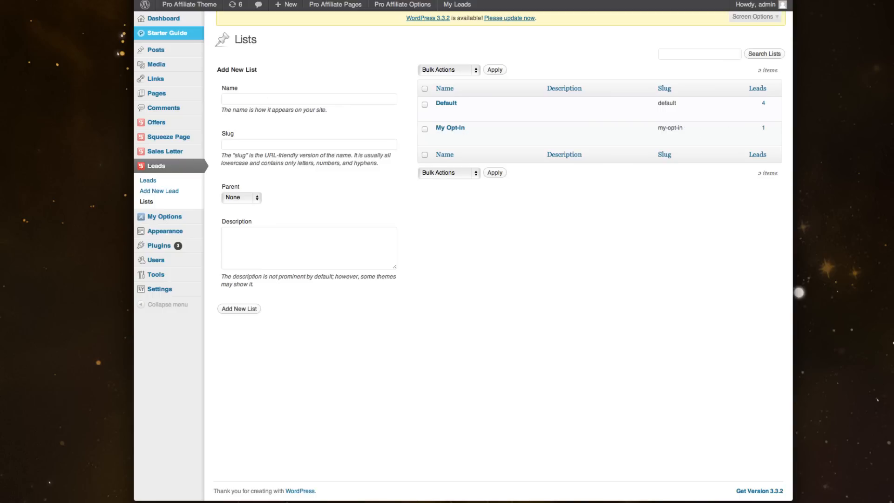
# Step: Open the empty Add New Lead form with name, email and list fields
pyautogui.click(158, 191)
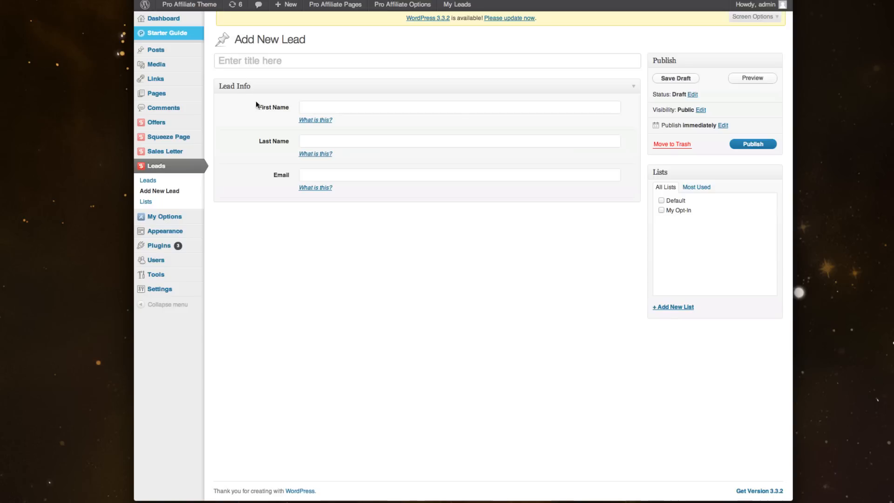
pyautogui.click(454, 175)
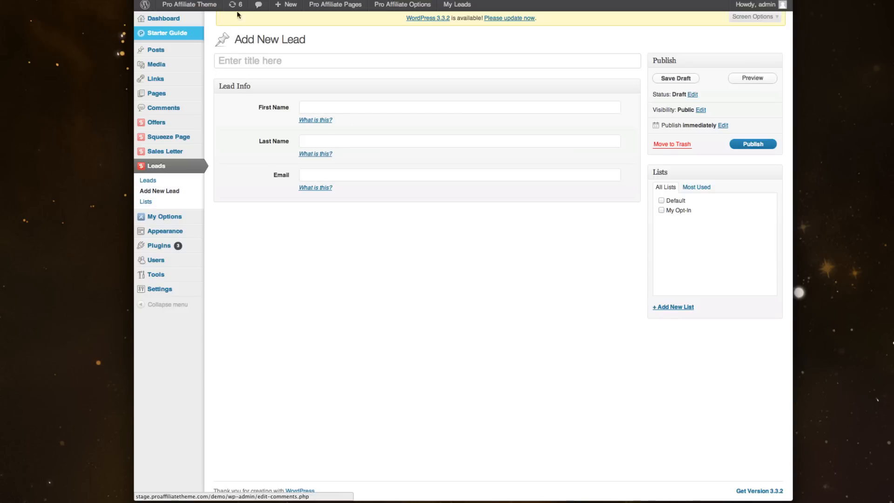
# Step: Pass through Lists and return to the Leads listing with two email entries
pyautogui.click(146, 201)
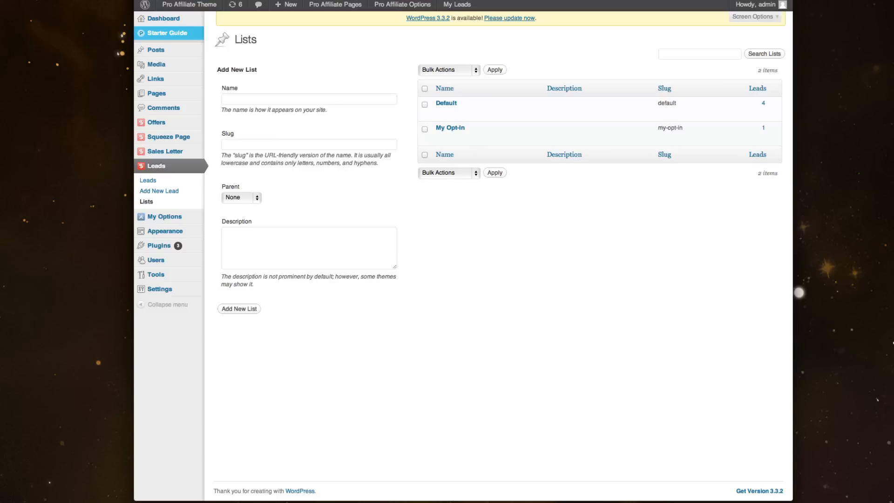
pyautogui.click(148, 180)
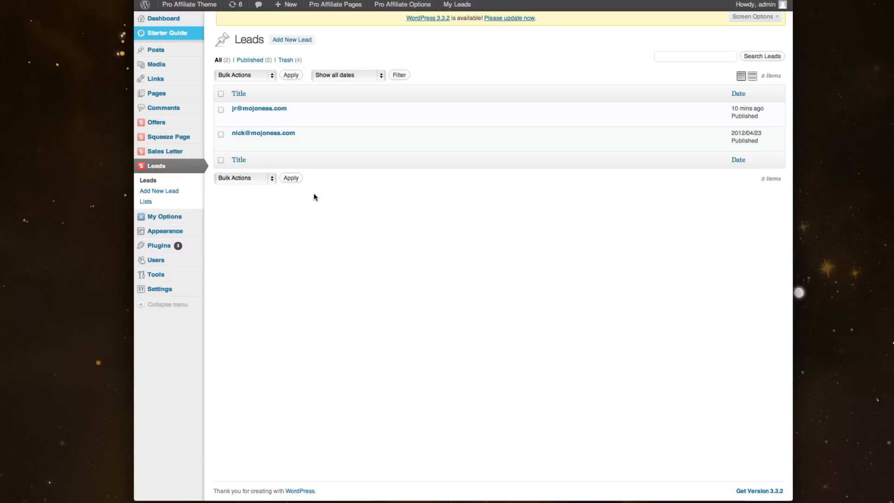